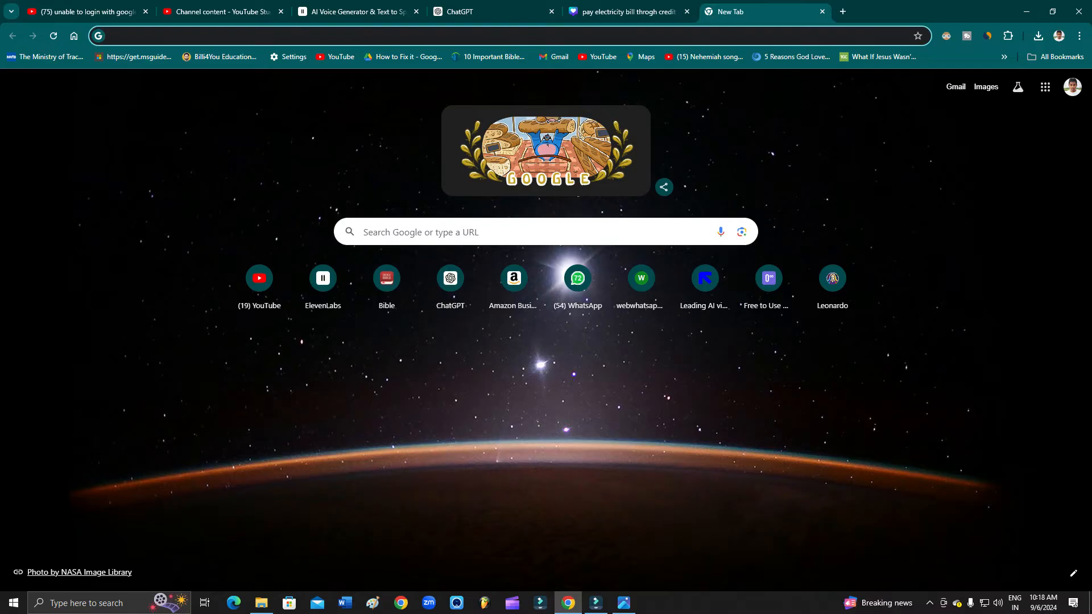
Step: Bring up Chrome's three-dot main menu from the new tab page
left_click(278, 35)
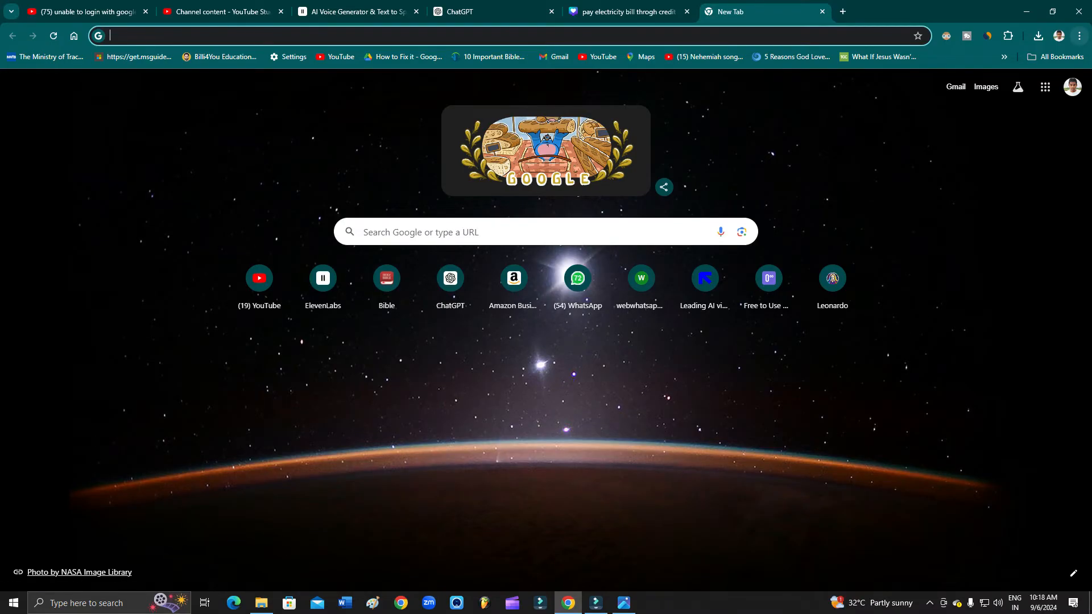
left_click(1079, 35)
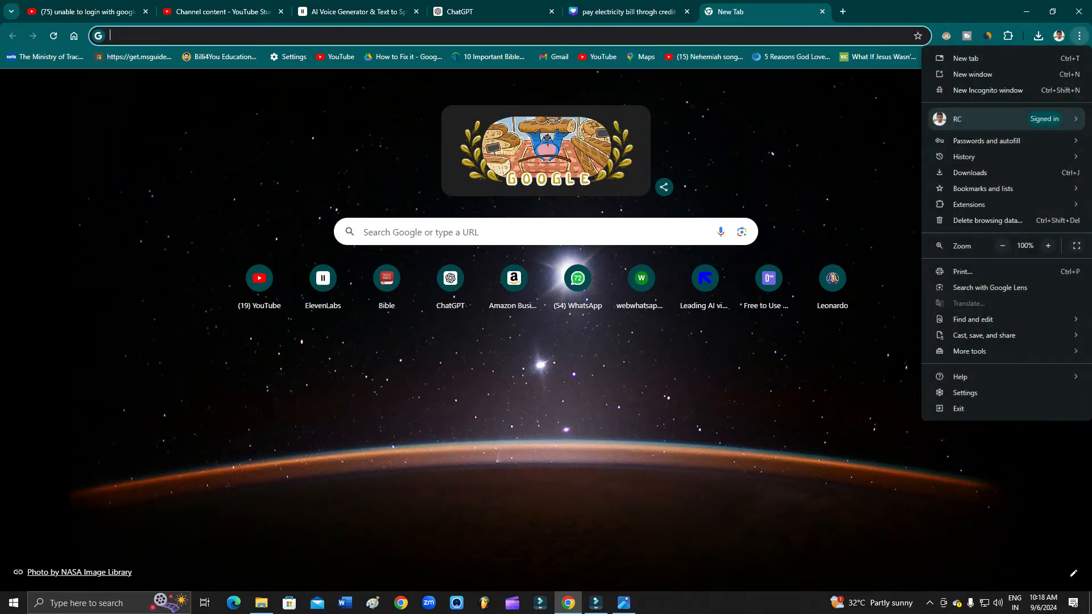
mouse_move(969, 204)
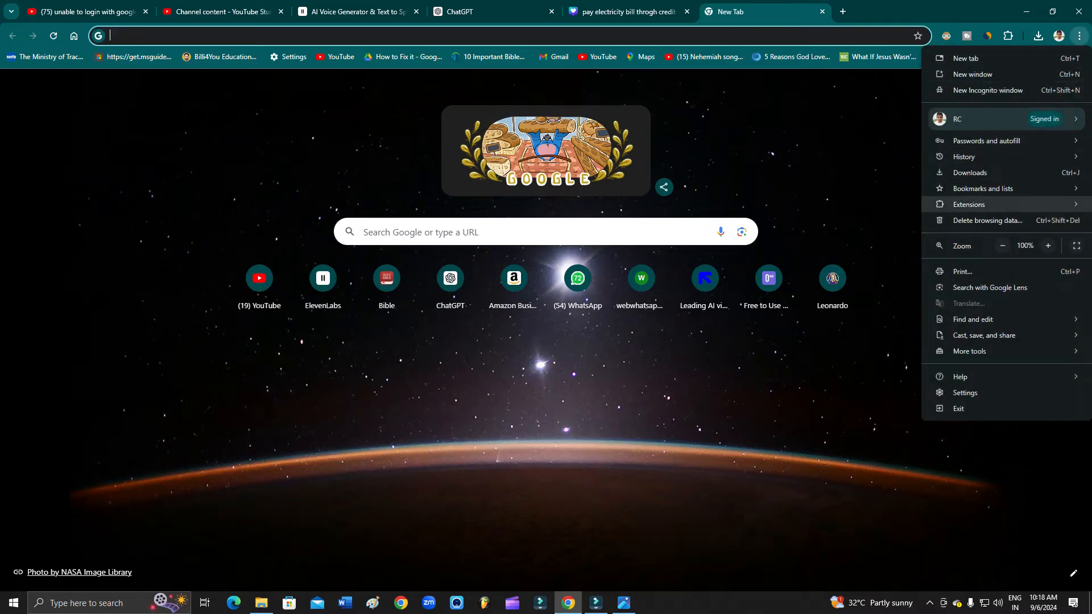
mouse_move(970, 351)
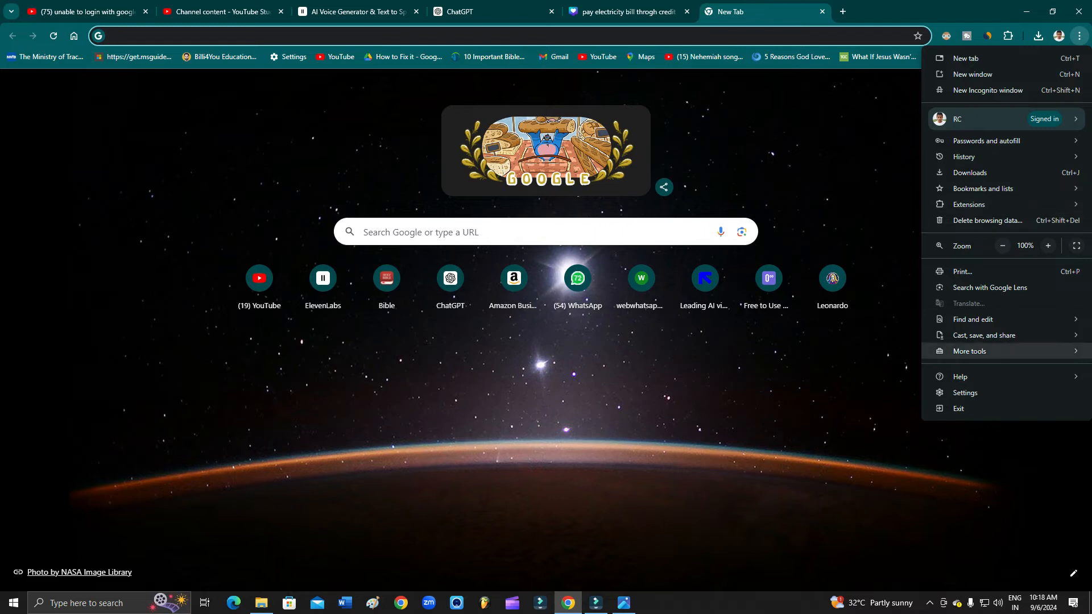
Step: Go to Settings > Reset settings and request 'Restore settings to their original defaults'
left_click(965, 393)
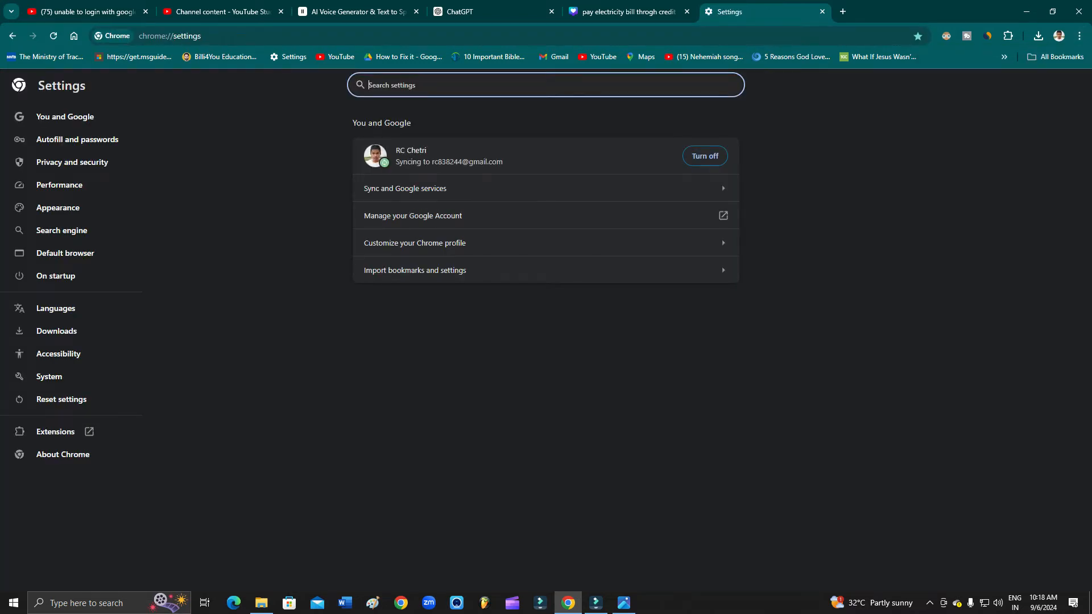
mouse_move(61, 400)
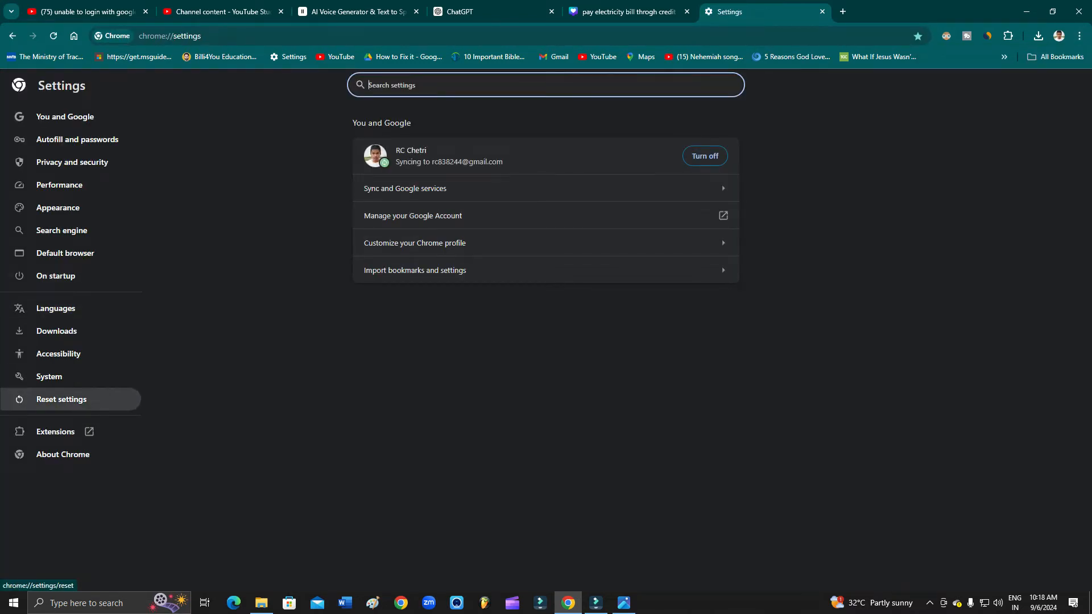
left_click(65, 116)
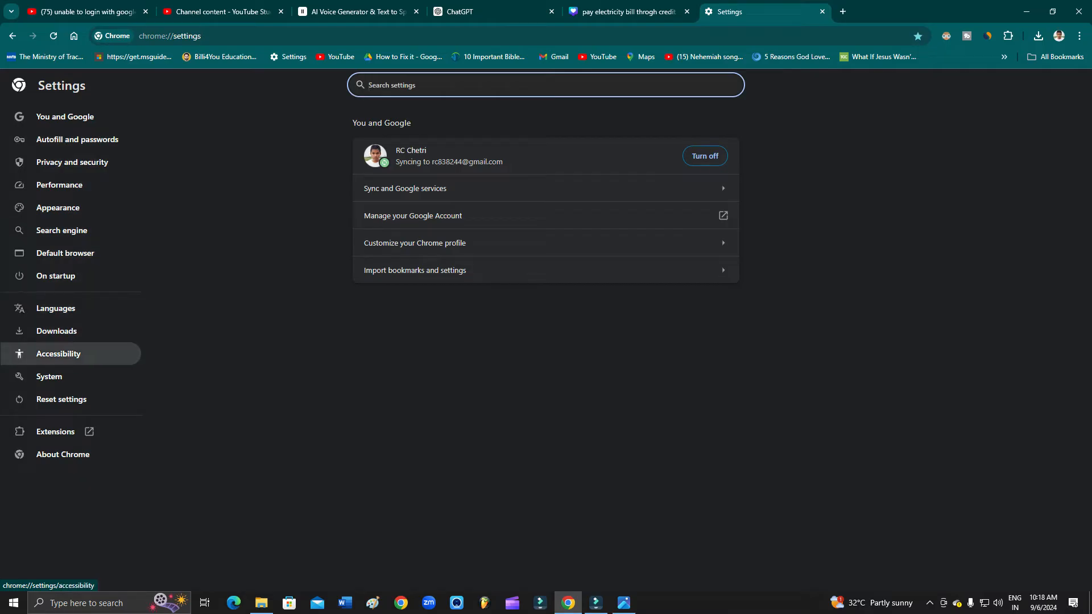
left_click(61, 399)
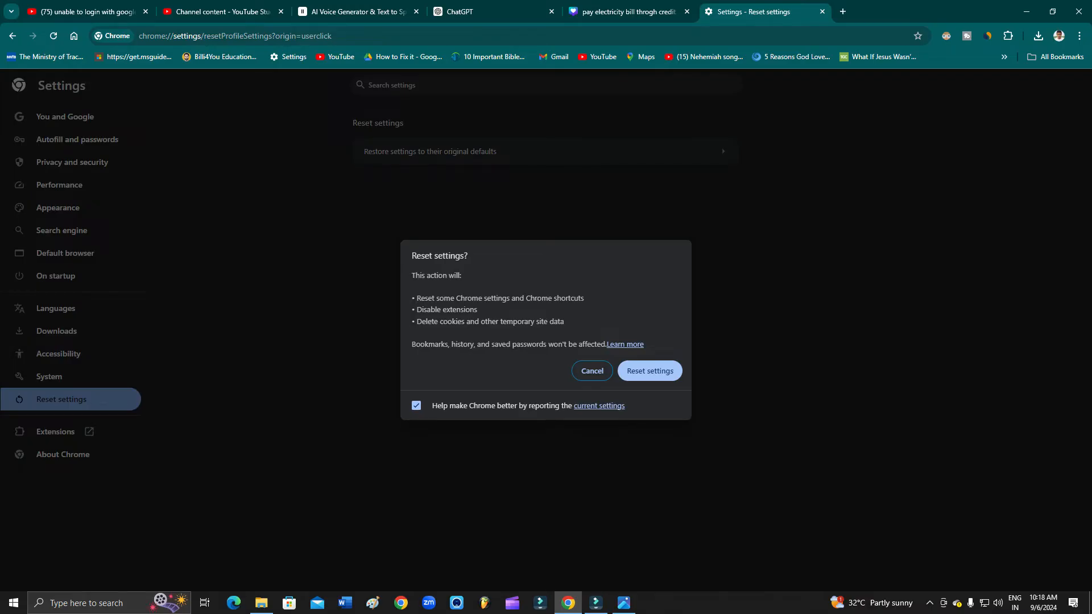
double_click(422, 276)
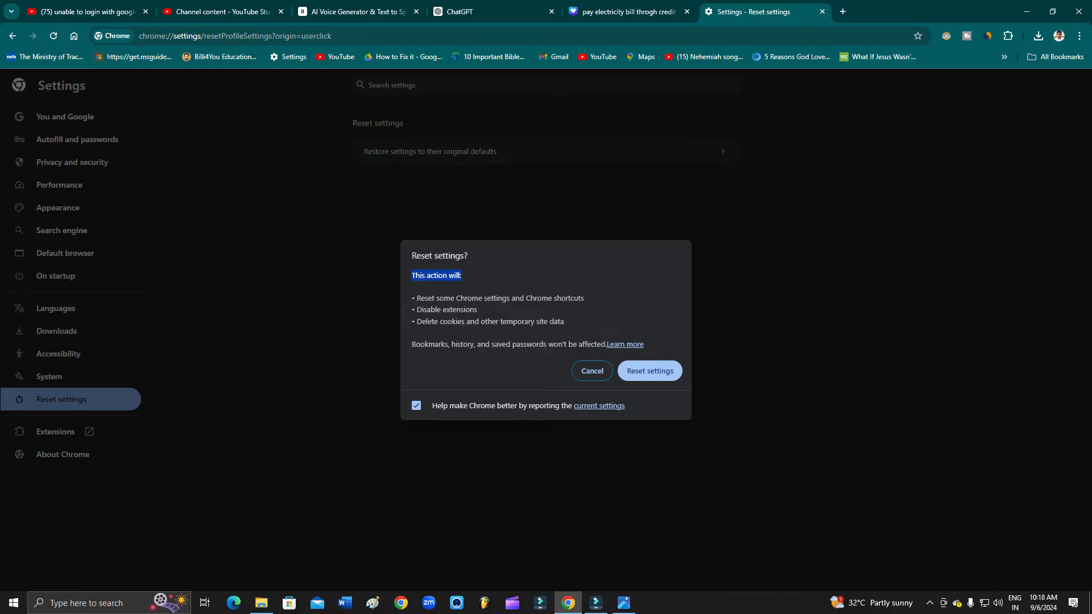
left_click(355, 12)
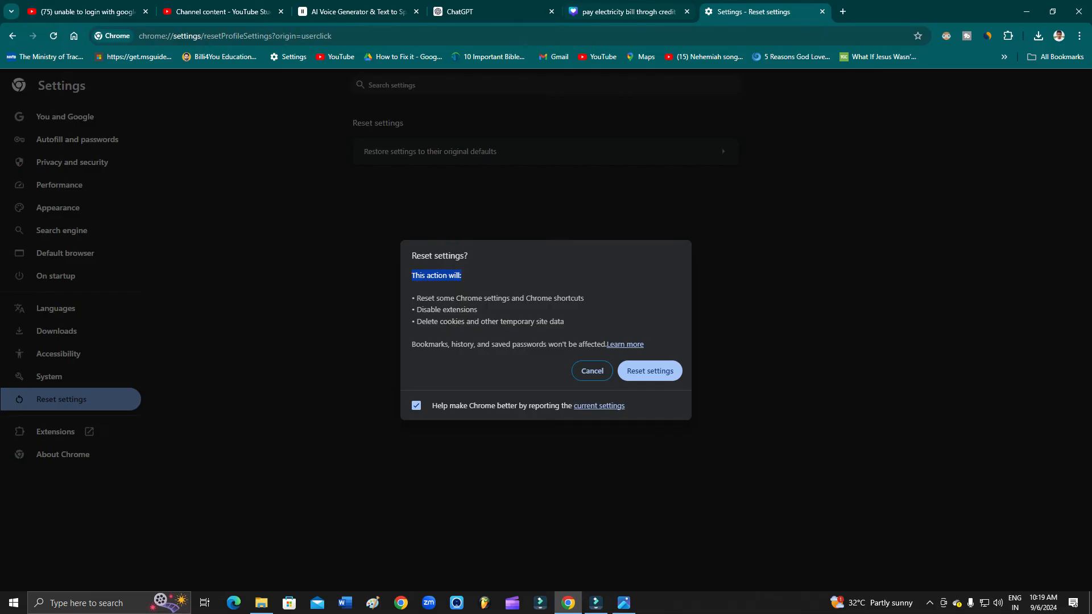
Step: Open google.com/chrome in a new tab by entering 'chrome' in the address bar
left_click(842, 12)
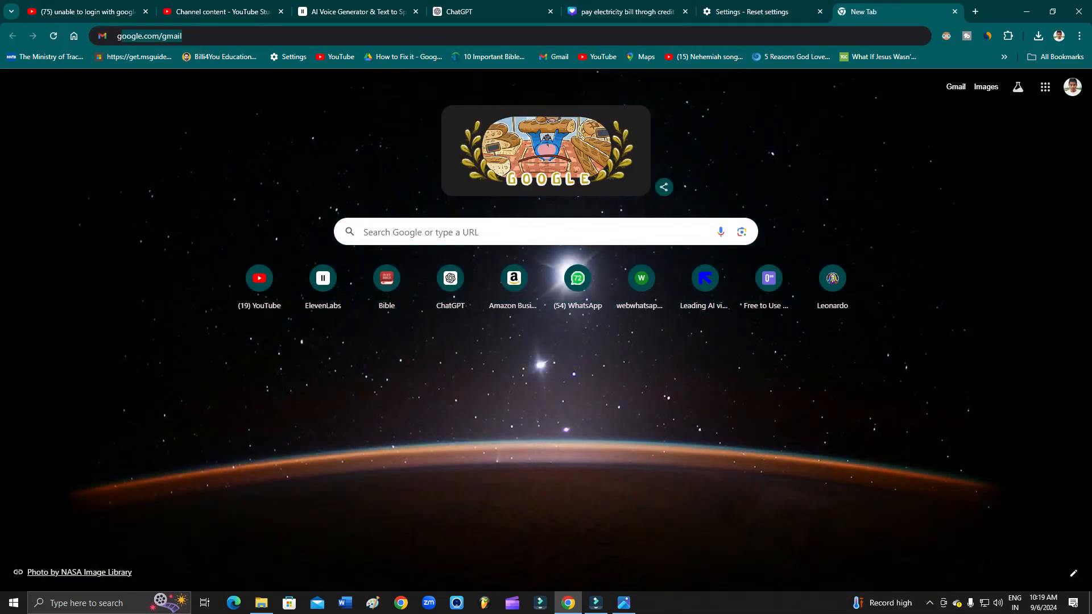
type("chrome/")
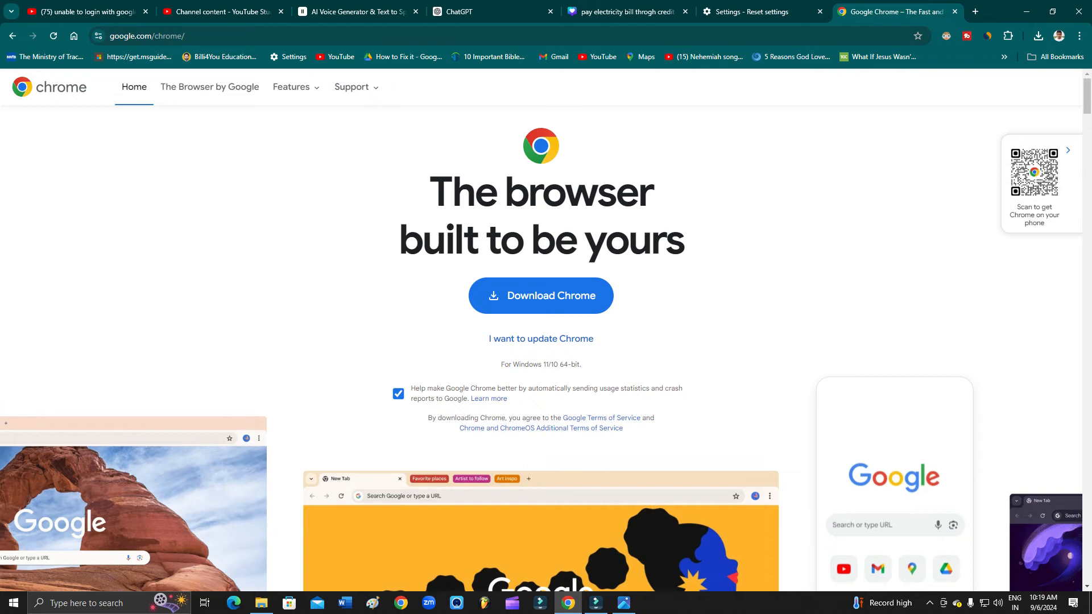
left_click(1080, 35)
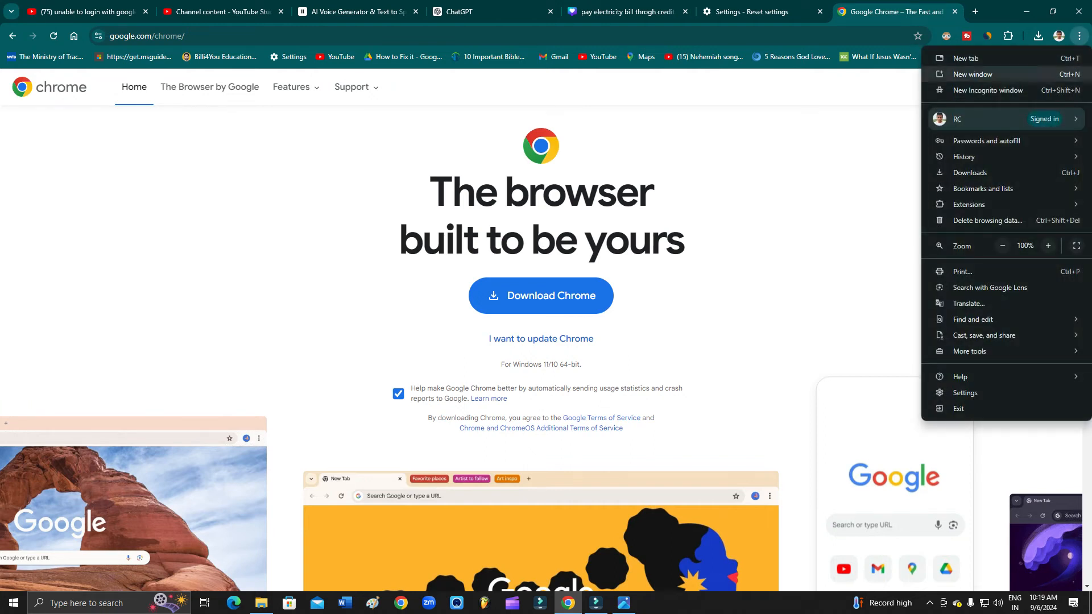
left_click(986, 90)
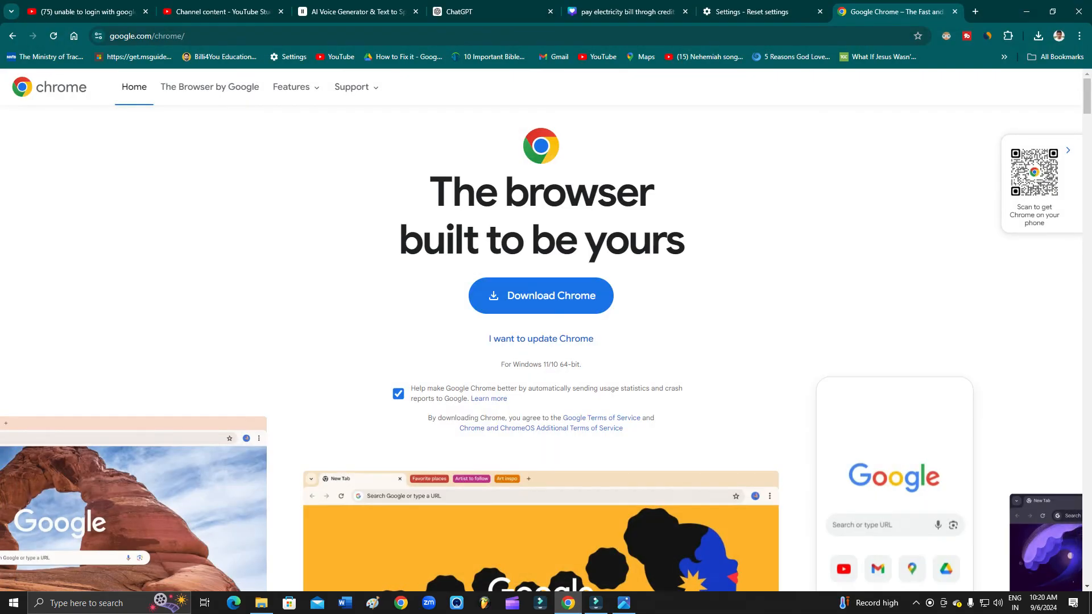
Step: Open the Google Account Help page (support.google.com/accounts) in a new tab
left_click(355, 12)
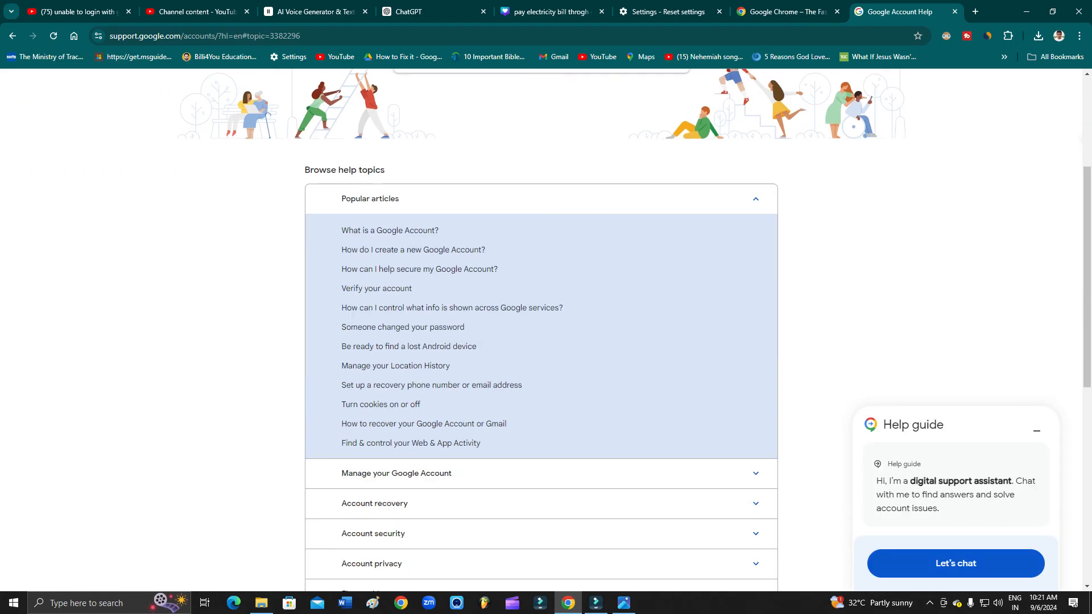
left_click(788, 11)
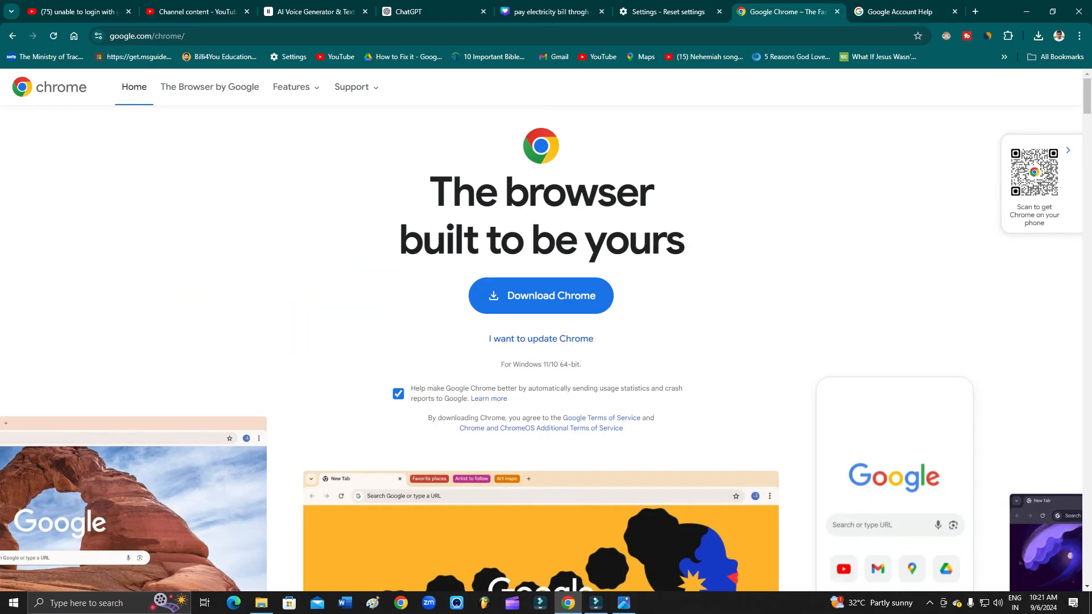
left_click(899, 11)
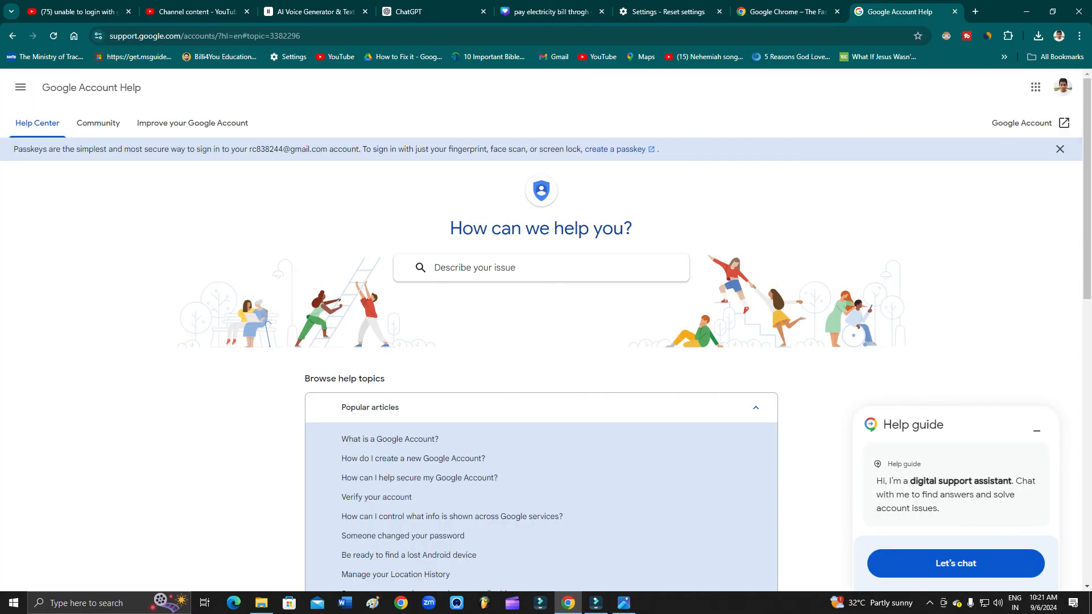